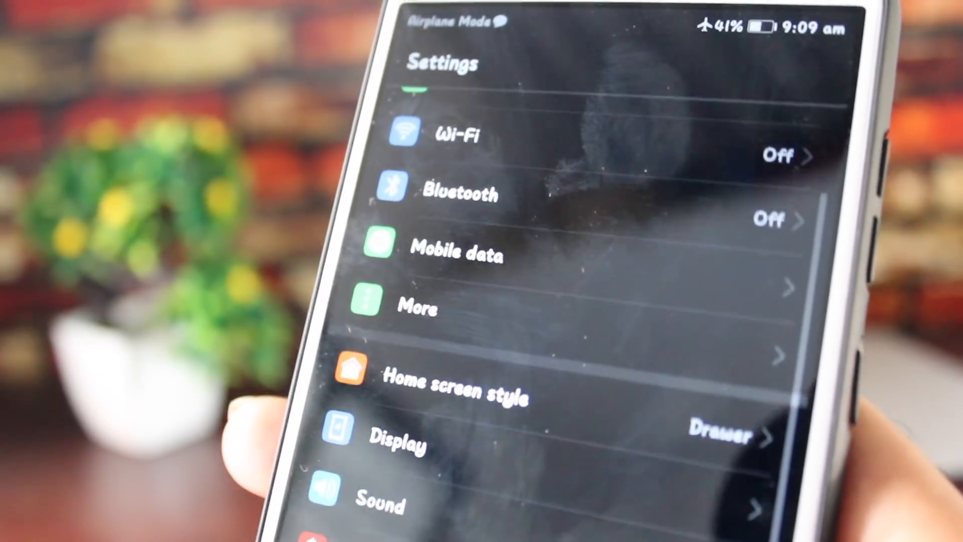
pyautogui.scroll(-3)
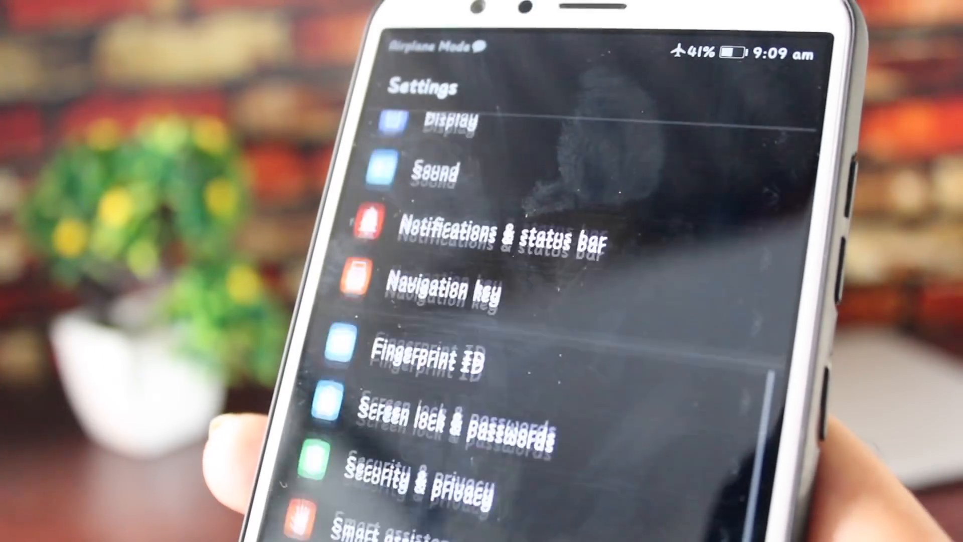